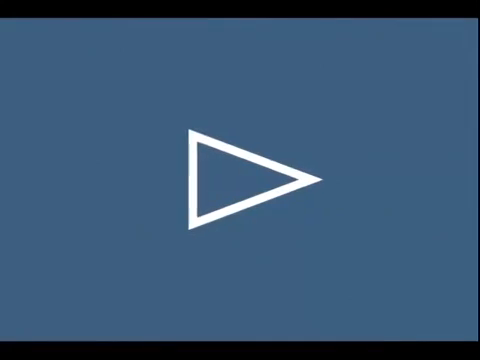
Submit the ESCLASS request with blank fields and review the BMCPROD1 policy's service classes
{"action": "left_click", "coordinate": [240, 180]}
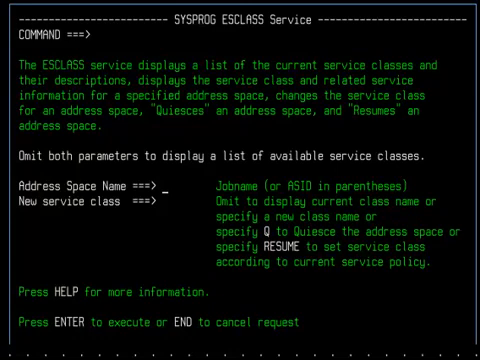
{"action": "key", "text": "Return"}
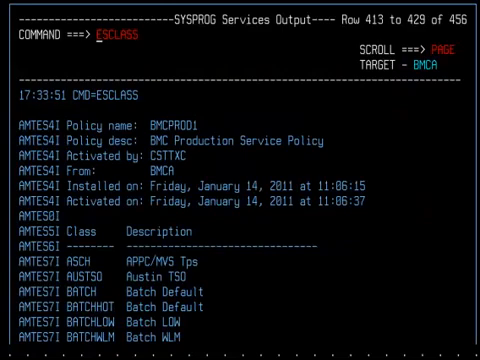
{"action": "scroll", "scroll_direction": "down", "scroll_amount": 3}
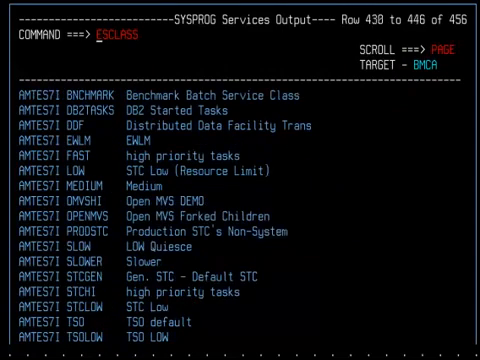